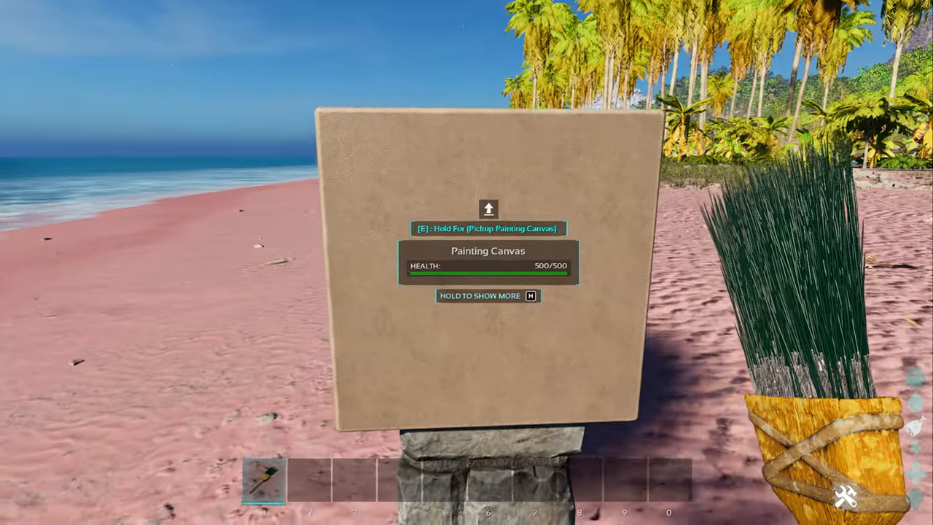
Step: Enter the canvas's Apply Paint editor and name the painting Test
key("e")
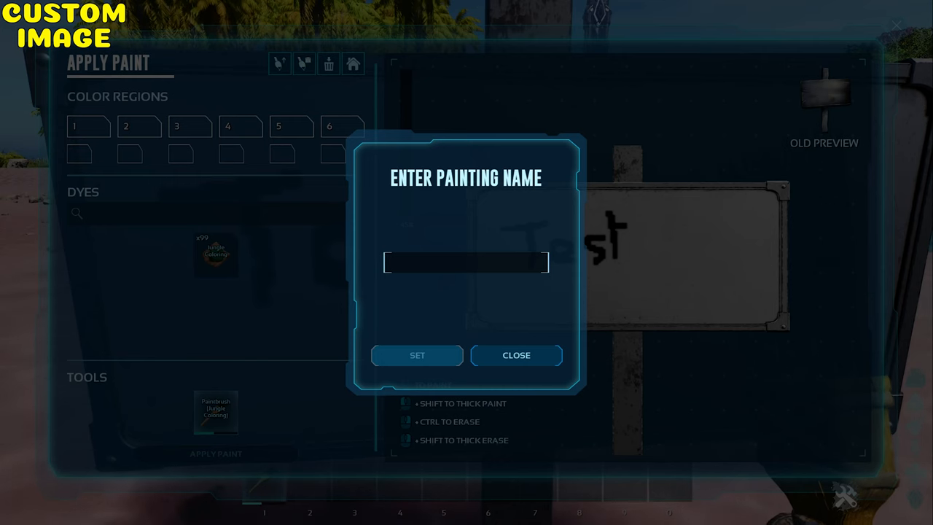
type("Test")
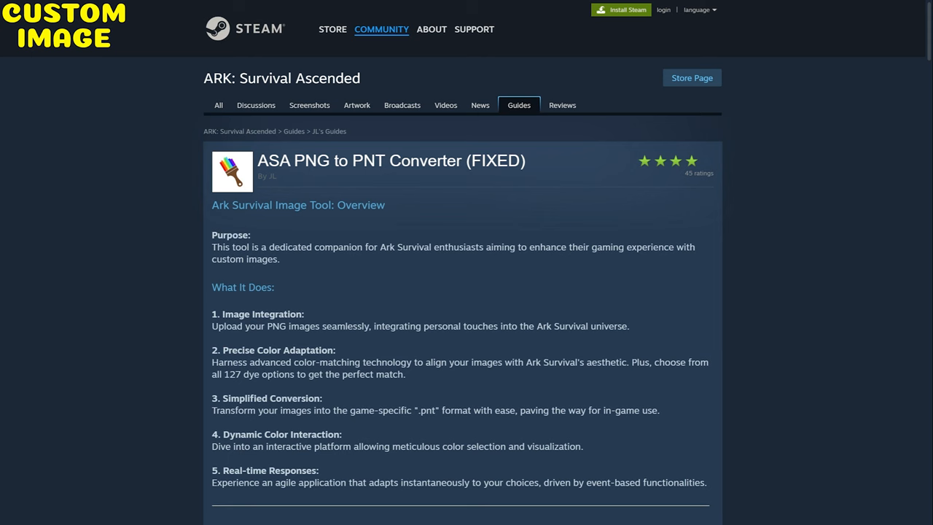
Step: Follow the guide's drive.google.com download link and continue to the external site
scroll("down", 3)
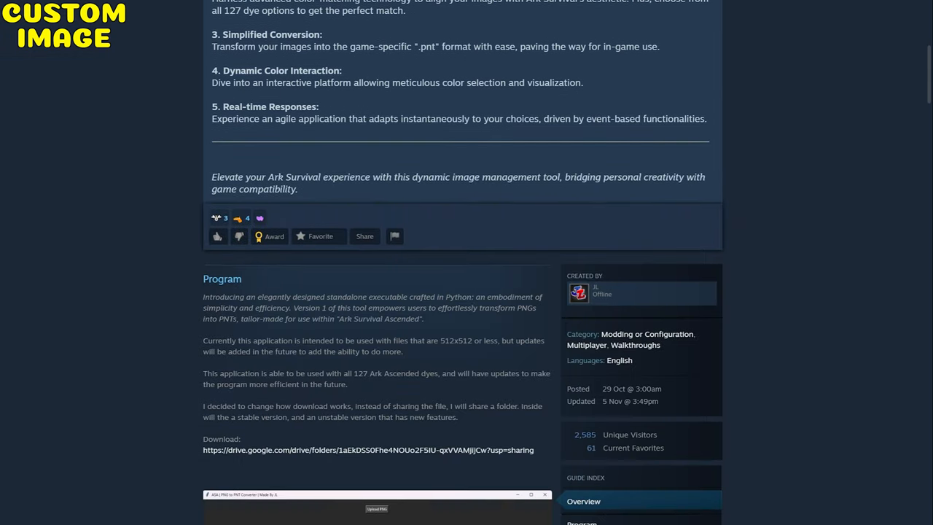
scroll("down", 3)
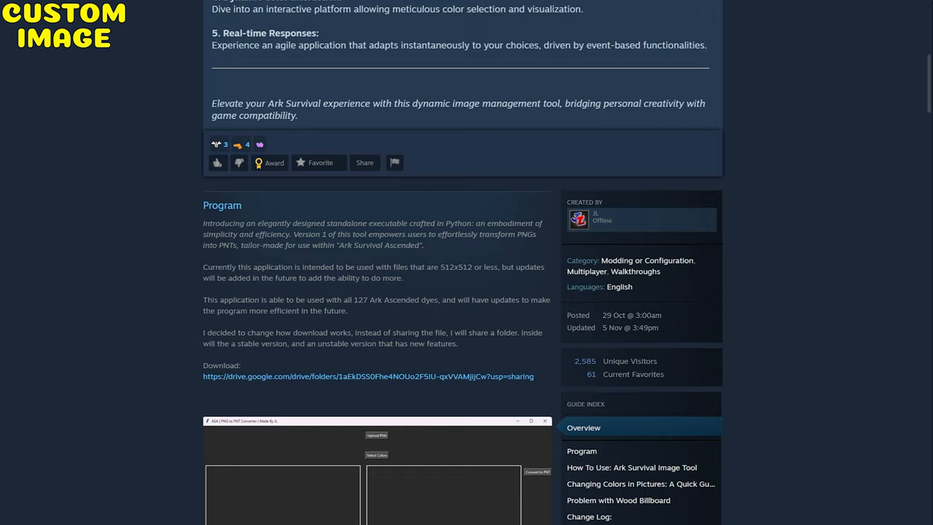
left_click(368, 376)
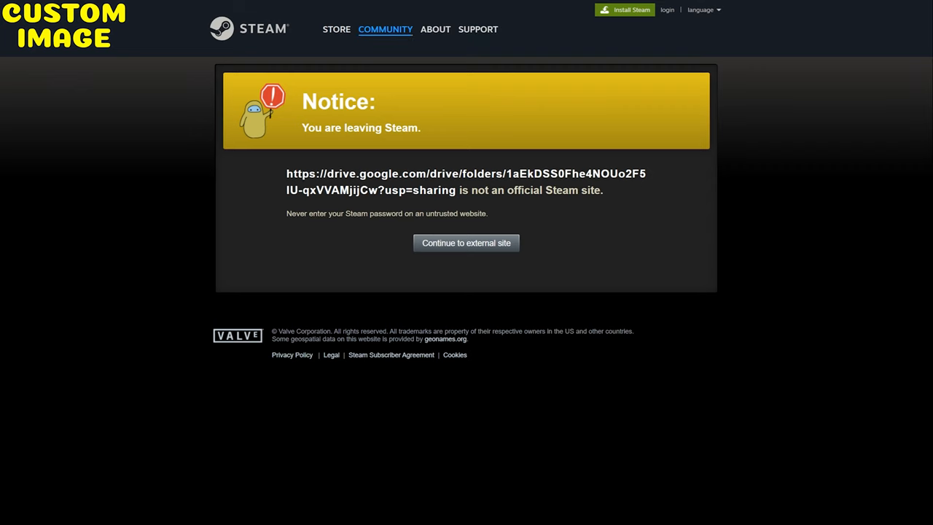
left_click(466, 242)
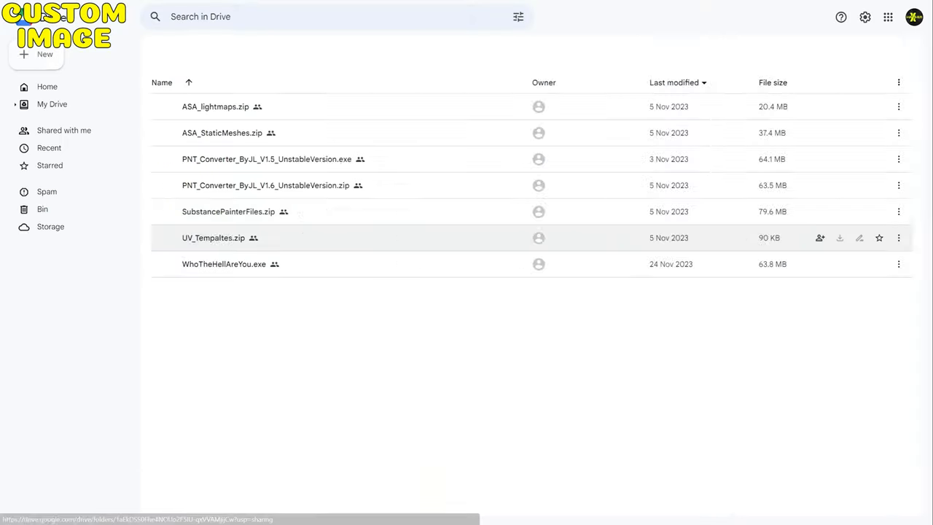
Step: Download PNT_Converter_ByJL_V1.5_UnstableVersion.exe from the SharedExe folder
left_click(692, 52)
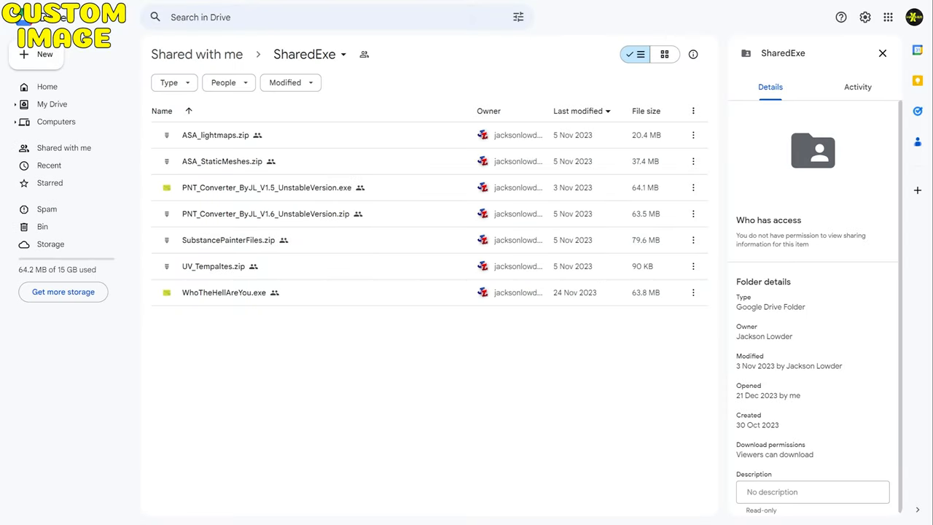
mouse_move(265, 187)
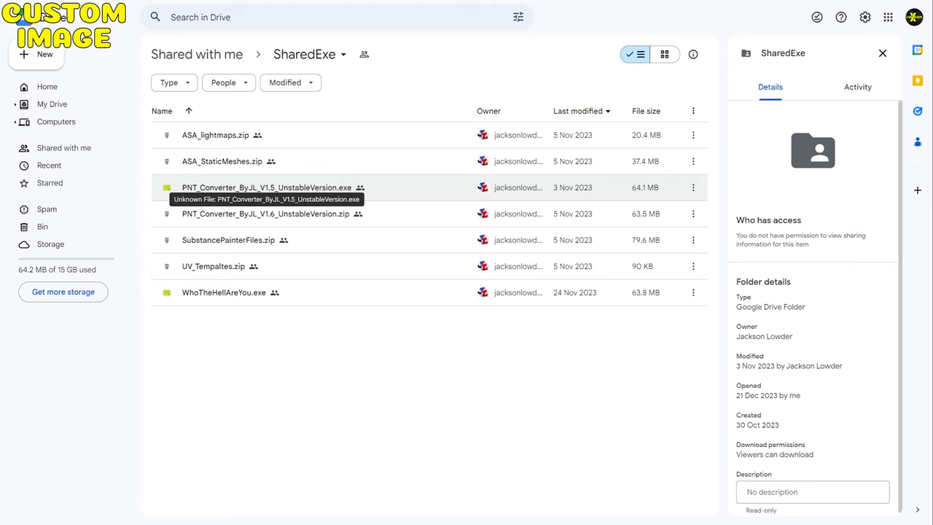
left_click(267, 186)
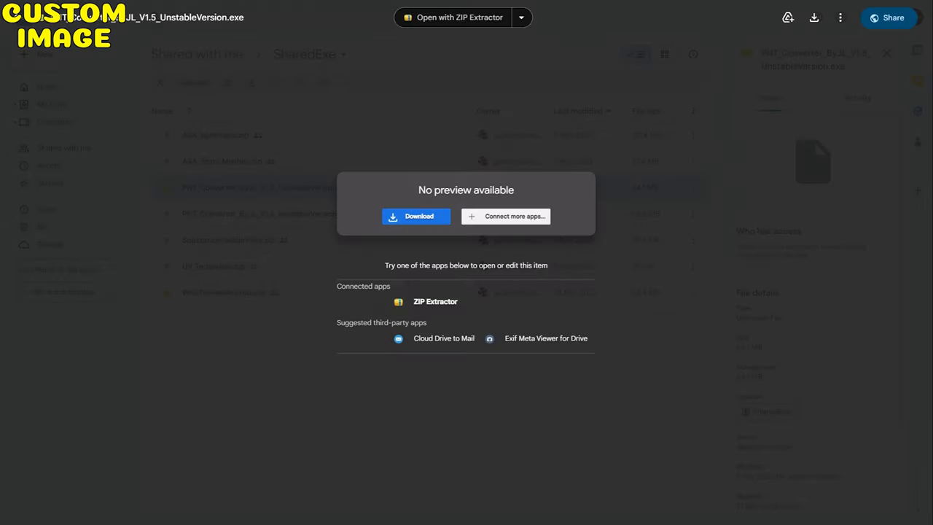
left_click(416, 215)
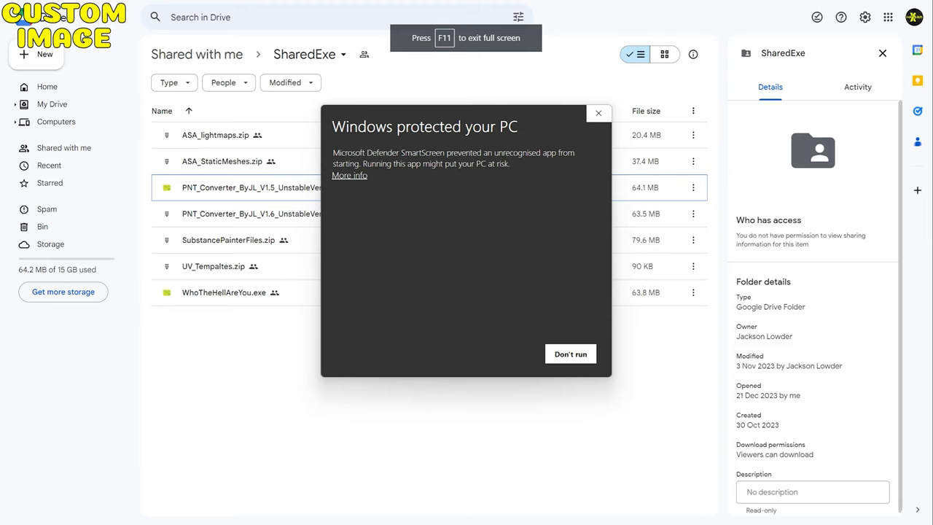
Step: Run the converter anyway past the SmartScreen warning via More info
left_click(350, 175)
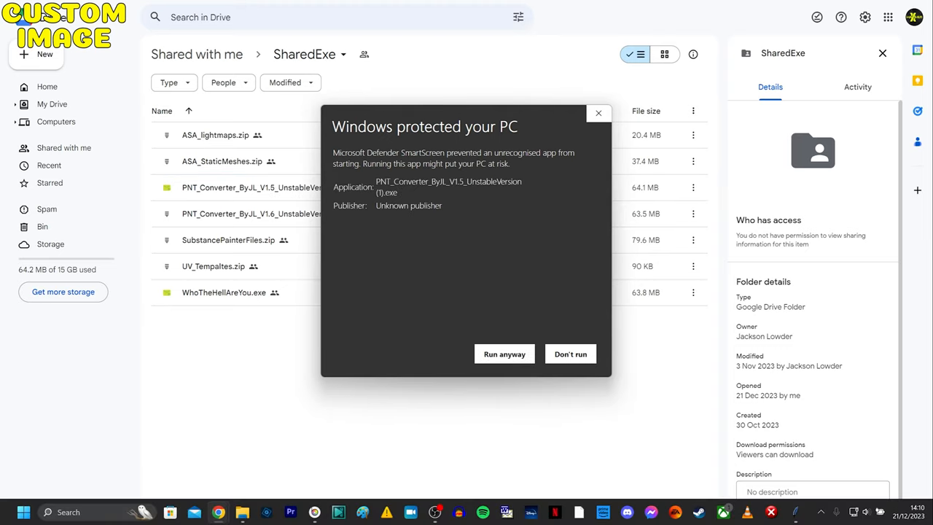
left_click(570, 354)
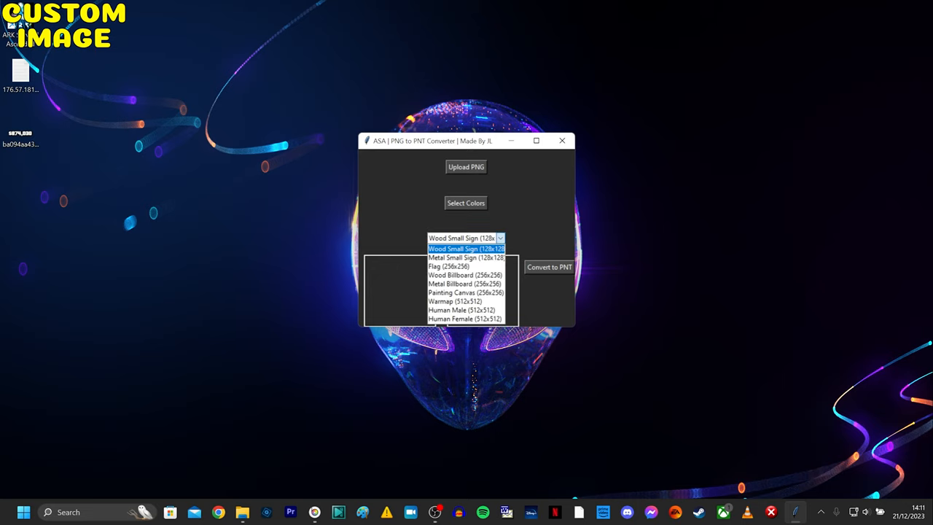
mouse_move(465, 318)
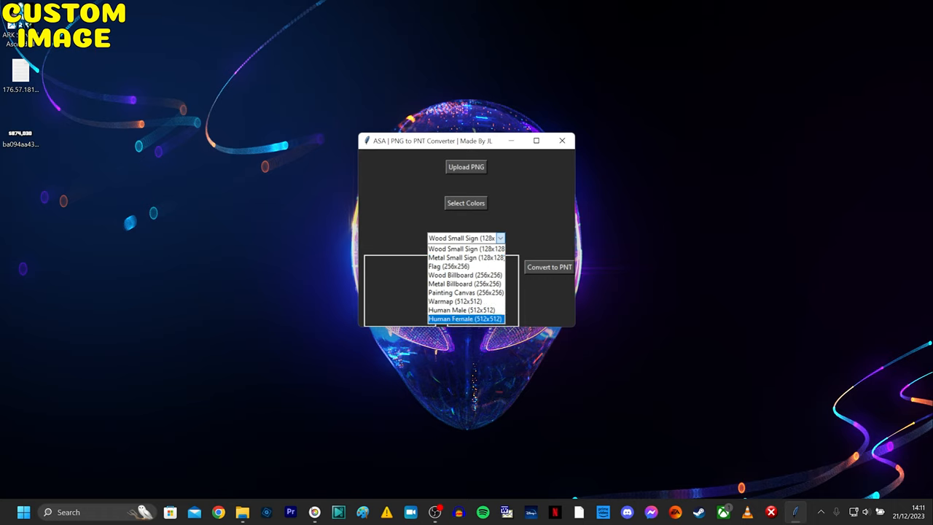
Step: Review the size options from Wood Small Sign to Human Female, leaving Wood Small Sign set
left_click(464, 248)
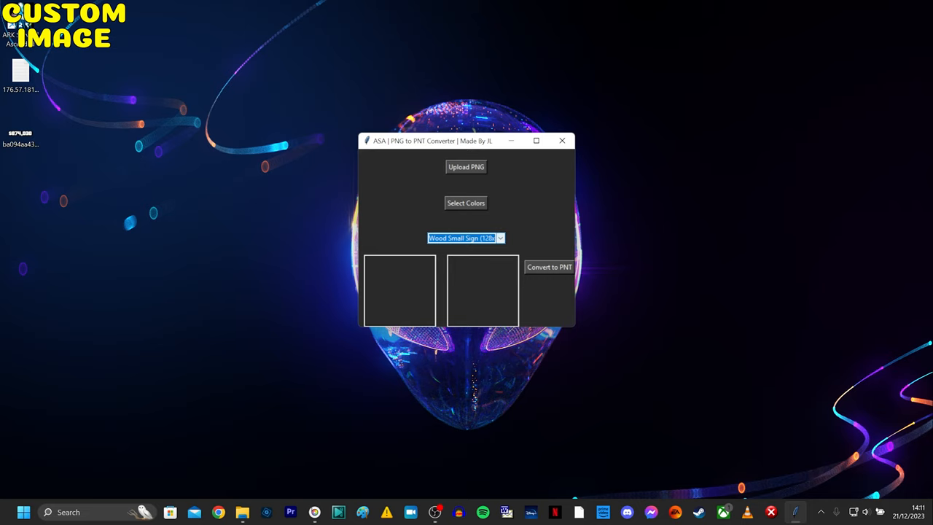
left_click(500, 238)
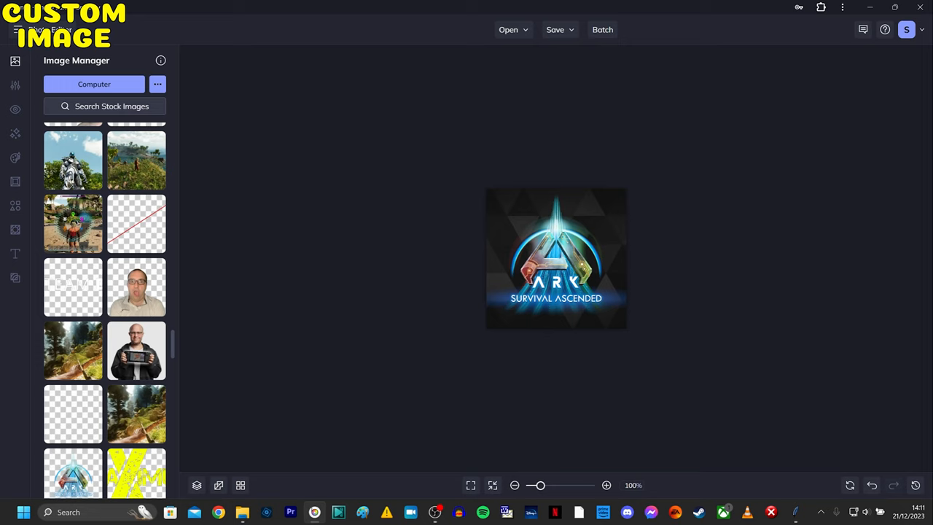
Step: Save the ARK logo image from BeFunky to the computer
left_click(556, 30)
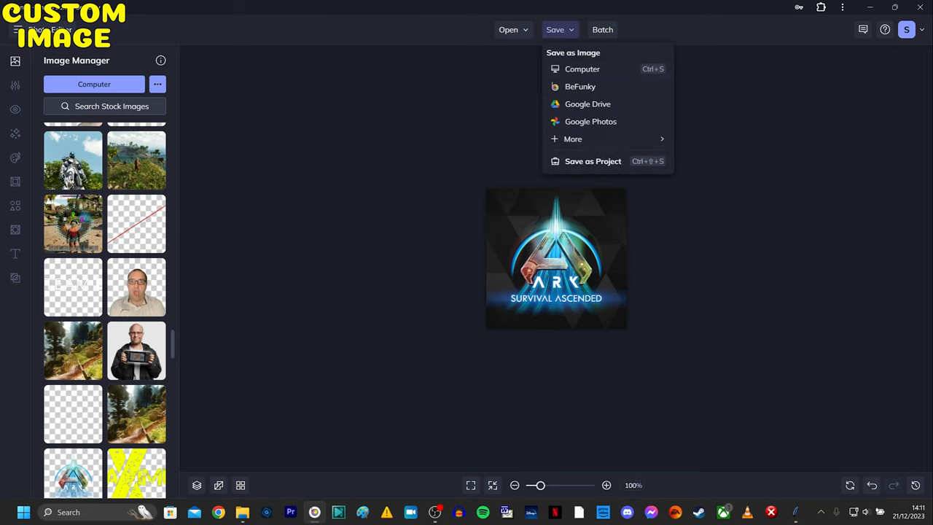
left_click(581, 68)
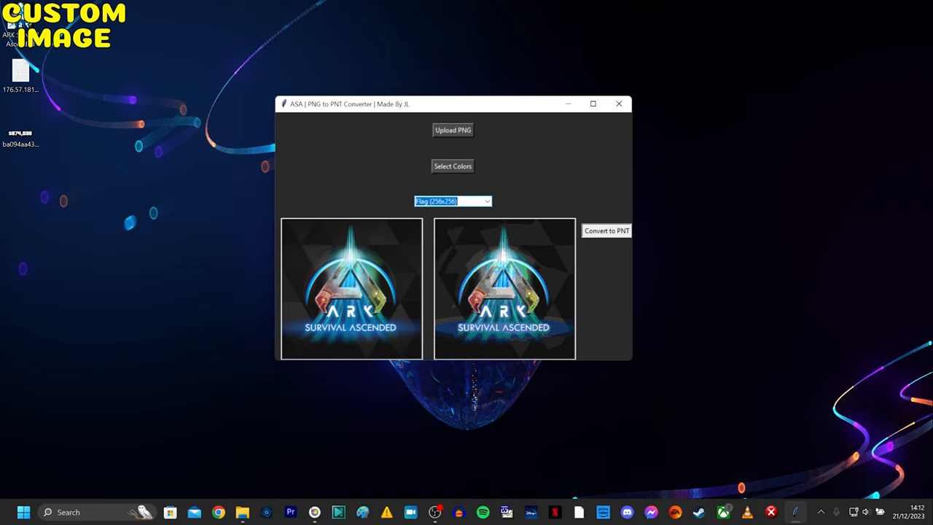
Step: Convert the logo to a Flag 256x256 PNT and save it as ASA in Downloads
left_click(607, 231)
type("ASA")
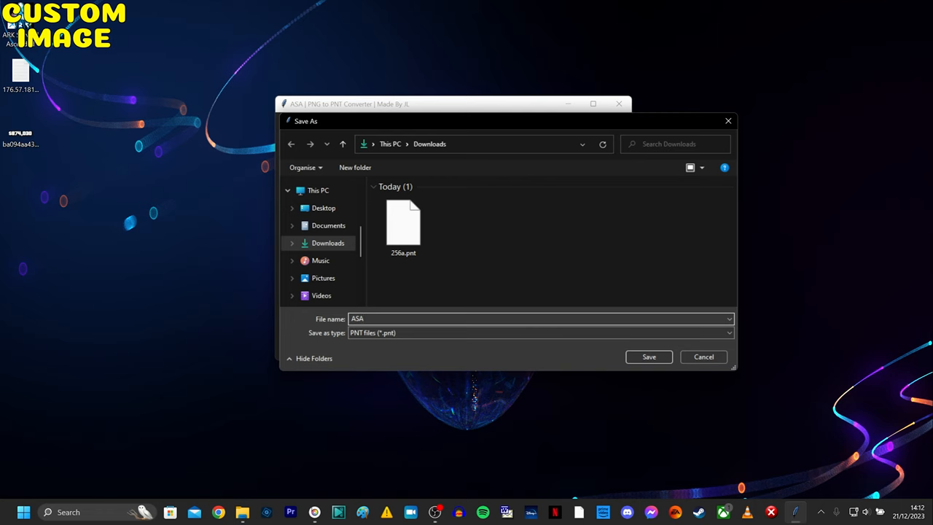
left_click(647, 356)
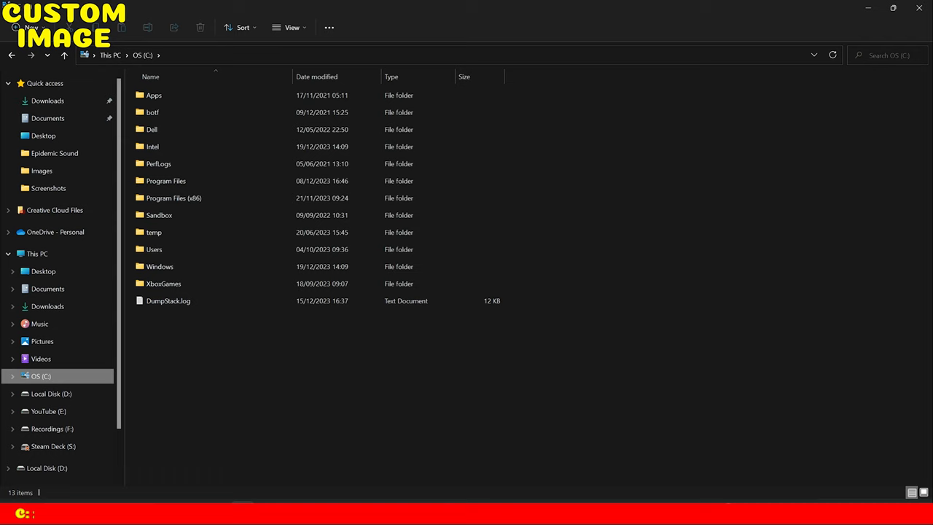
Step: Navigate C: > Program Files (x86) > Steam > ARK Survival Ascended > ShooterGame > Saved
left_click(173, 199)
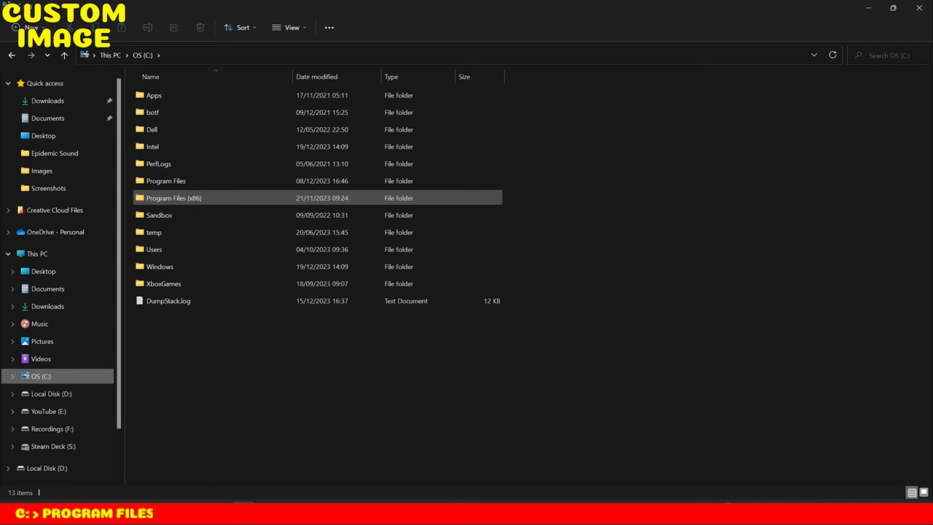
double_click(173, 199)
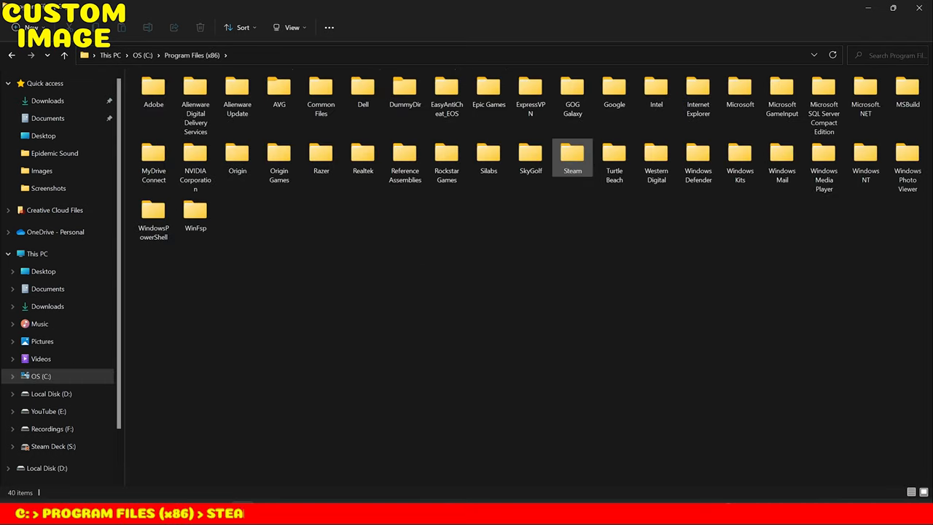
double_click(572, 153)
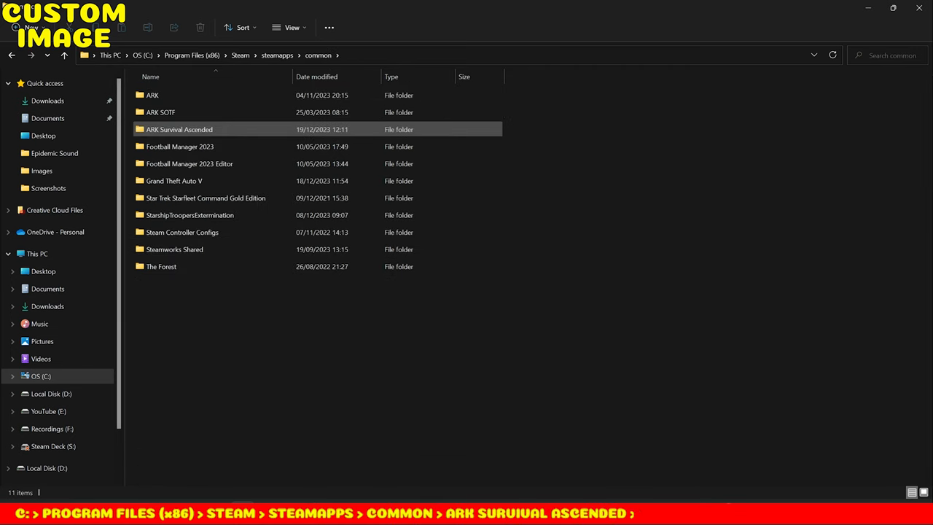
double_click(179, 128)
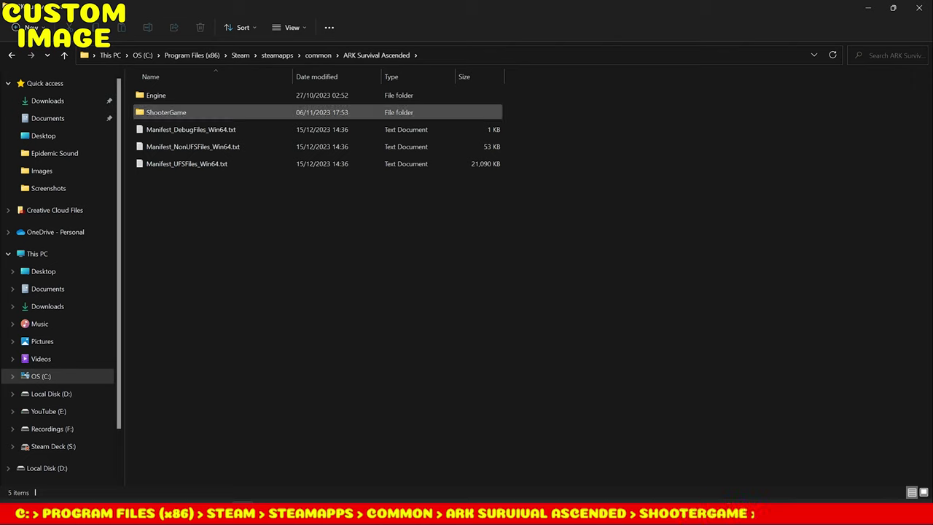
double_click(167, 111)
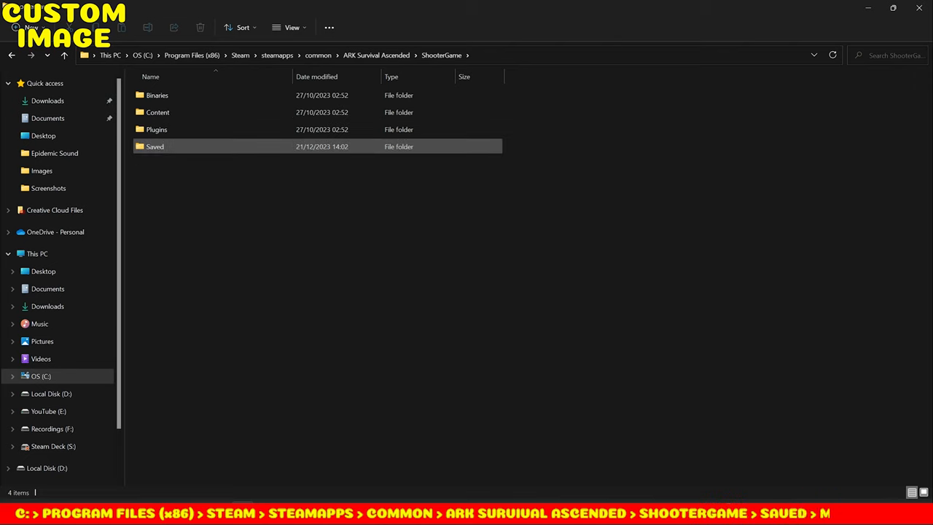
double_click(155, 146)
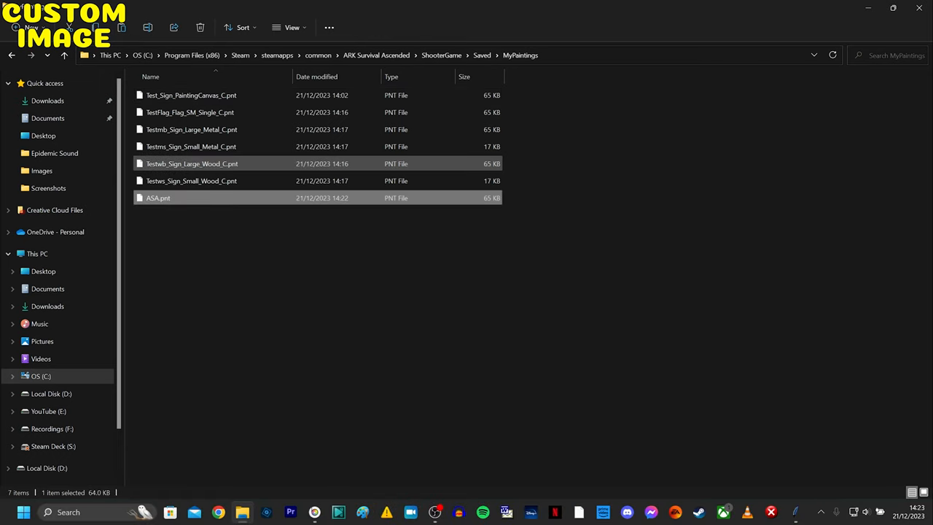
Step: In MyPaintings, rename ASA.pnt to ASA_Flag_SM_Single_C.pnt
left_click(191, 128)
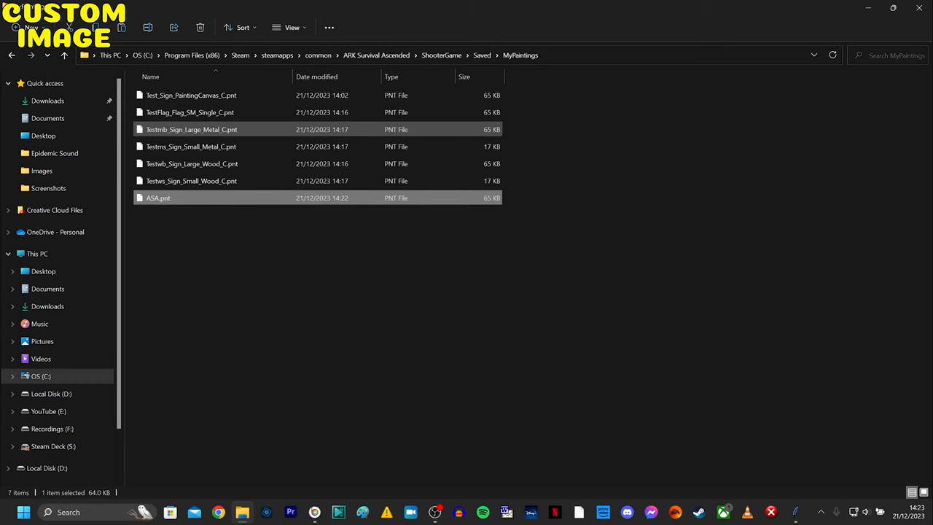
left_click(191, 181)
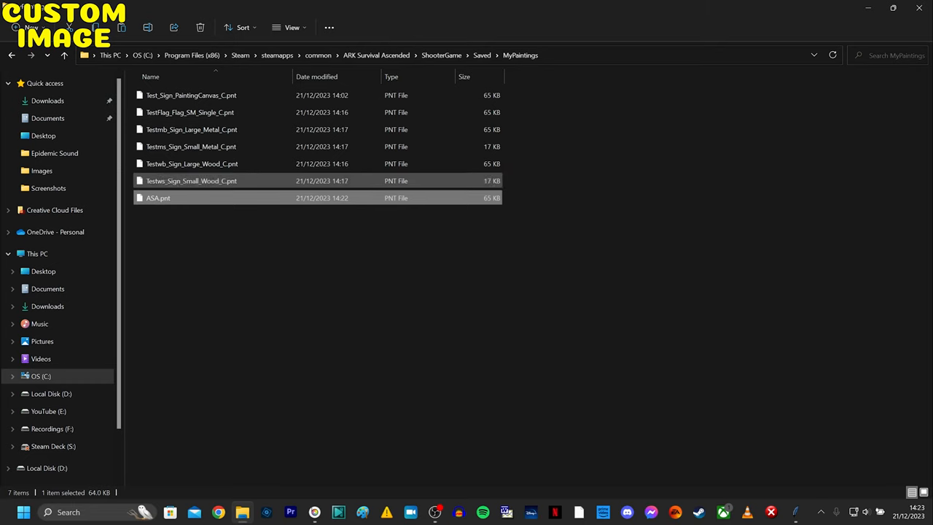
left_click(318, 328)
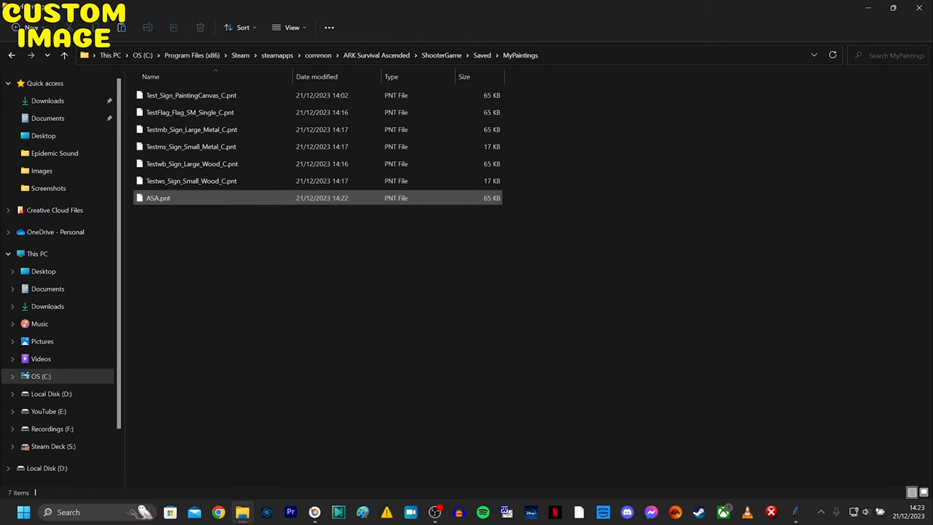
right_click(158, 198)
type("_Flag_SM_Single")
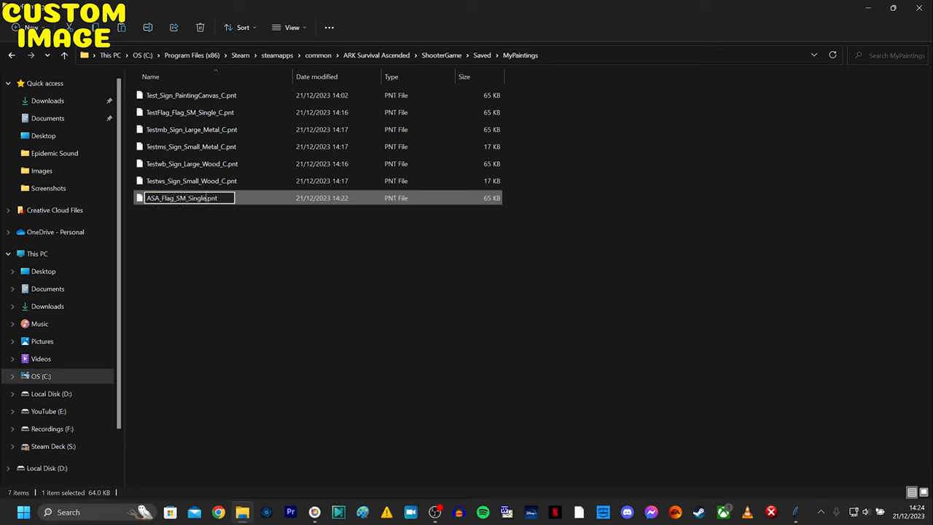
key("Return")
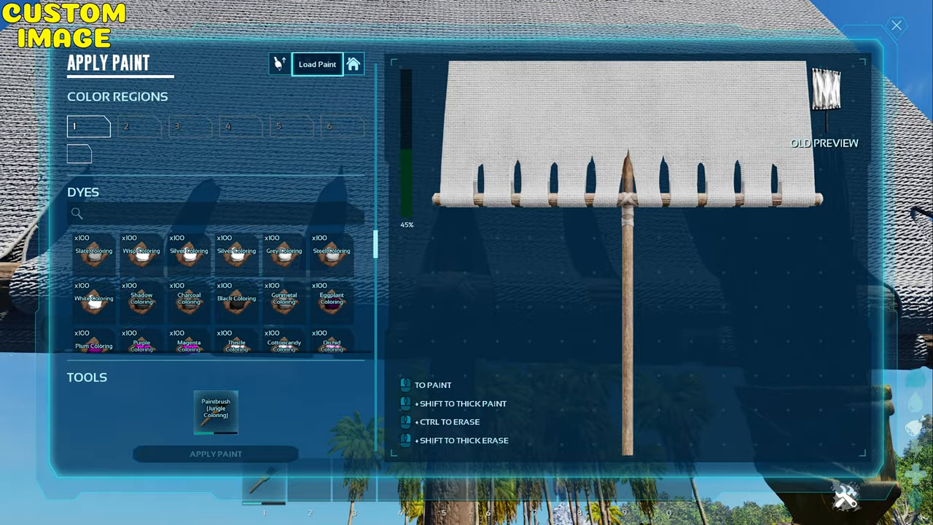
Step: Load the ASA painting and apply the logo onto the blank flag
left_click(318, 64)
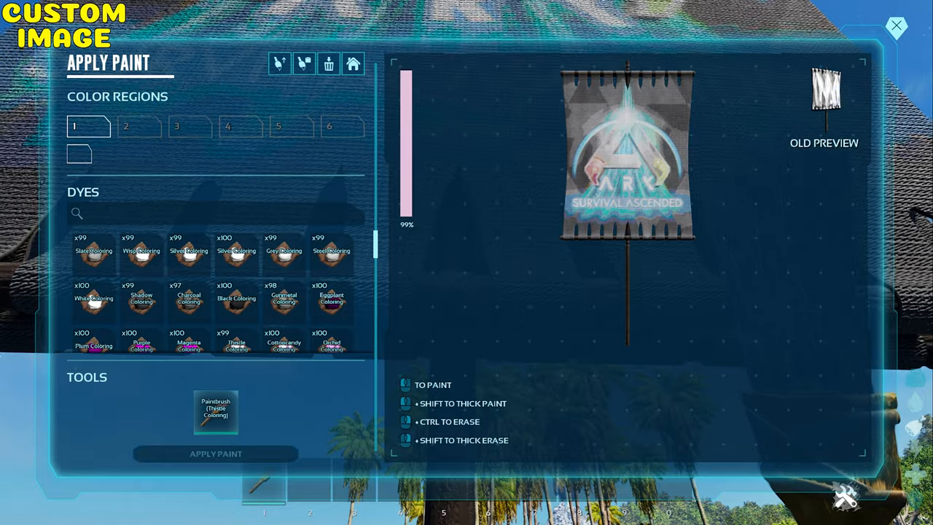
left_click(896, 26)
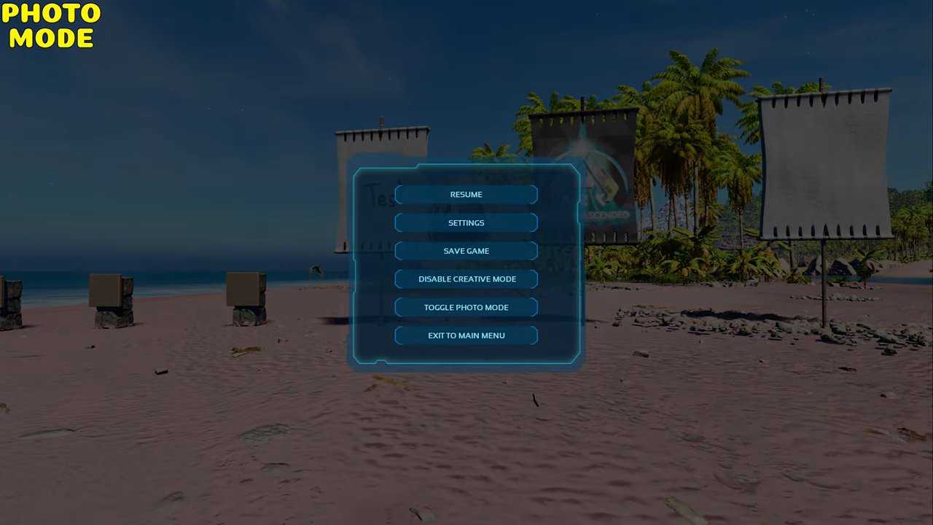
Step: Save a photo-mode shot as a Flag painting named Mindblown
left_click(466, 306)
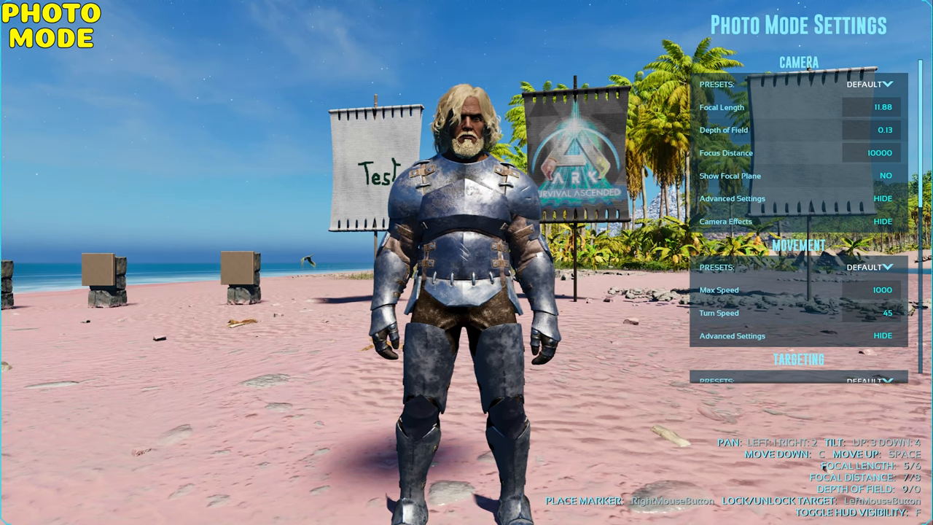
scroll("down", 3)
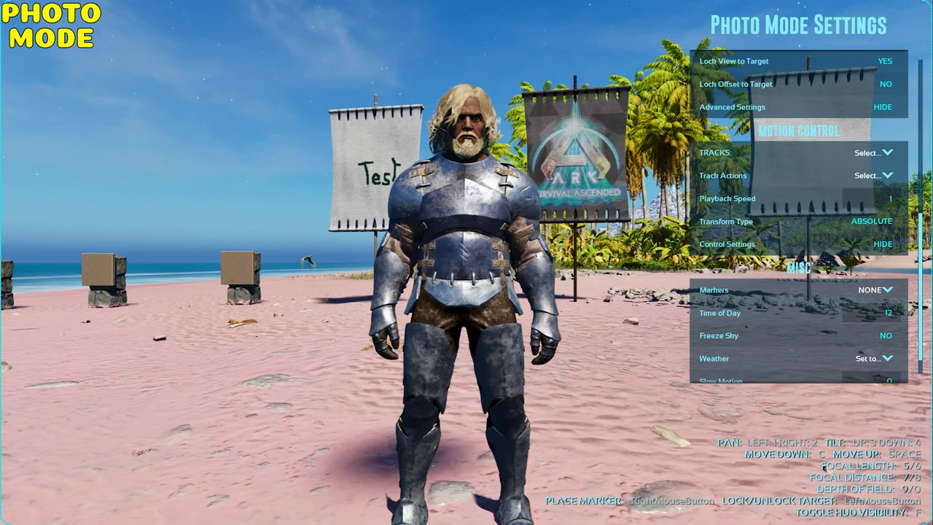
left_click(872, 372)
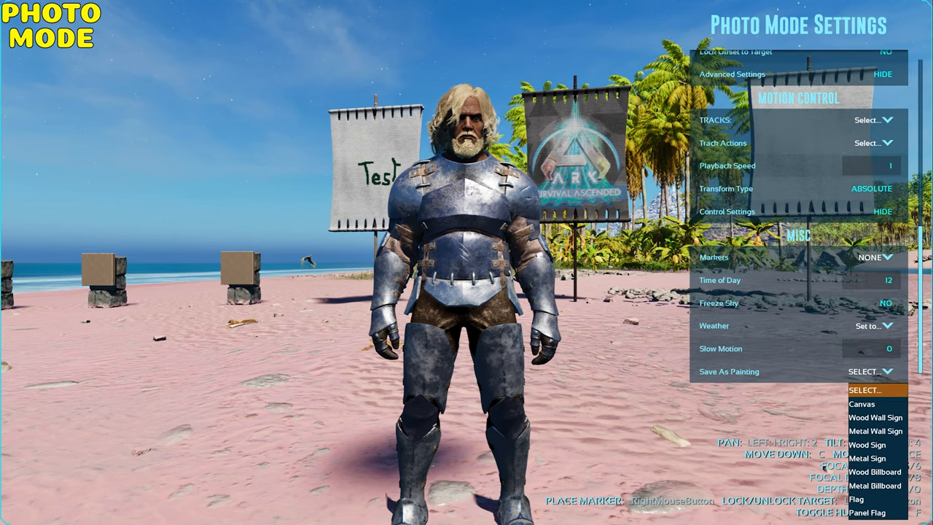
mouse_move(857, 499)
type("Mind")
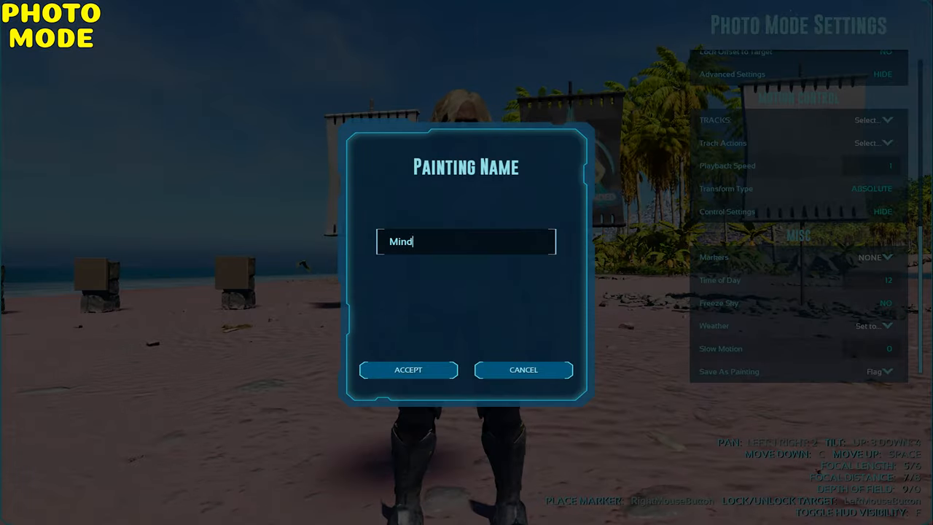
type("blown")
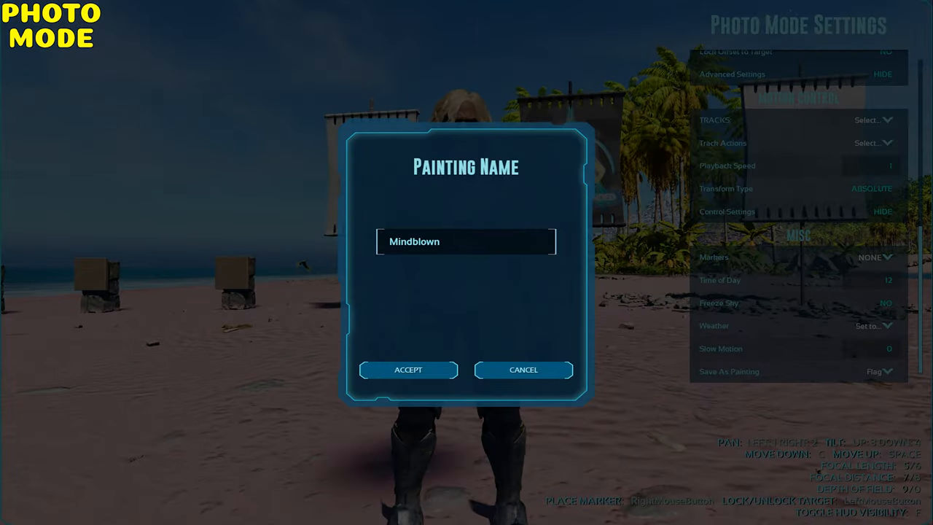
left_click(409, 371)
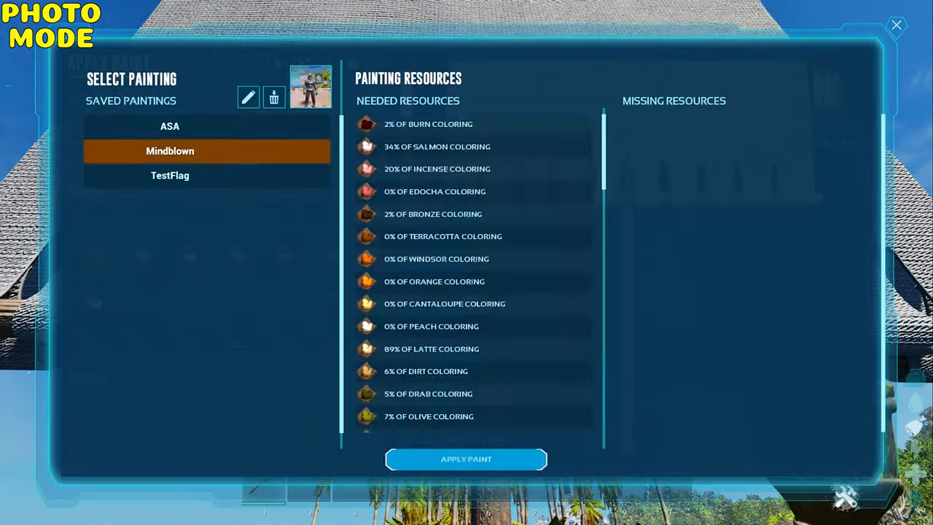
Step: Apply the Mindblown painting onto the flag
left_click(467, 458)
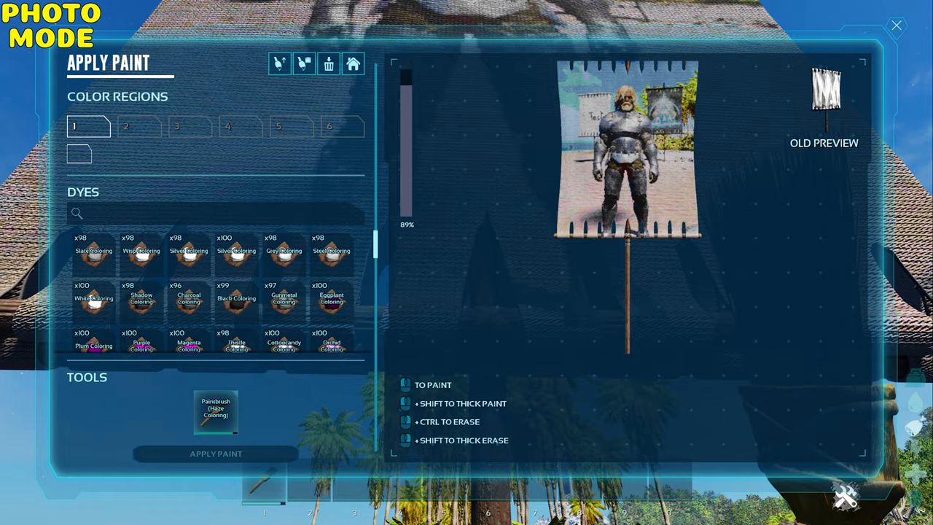